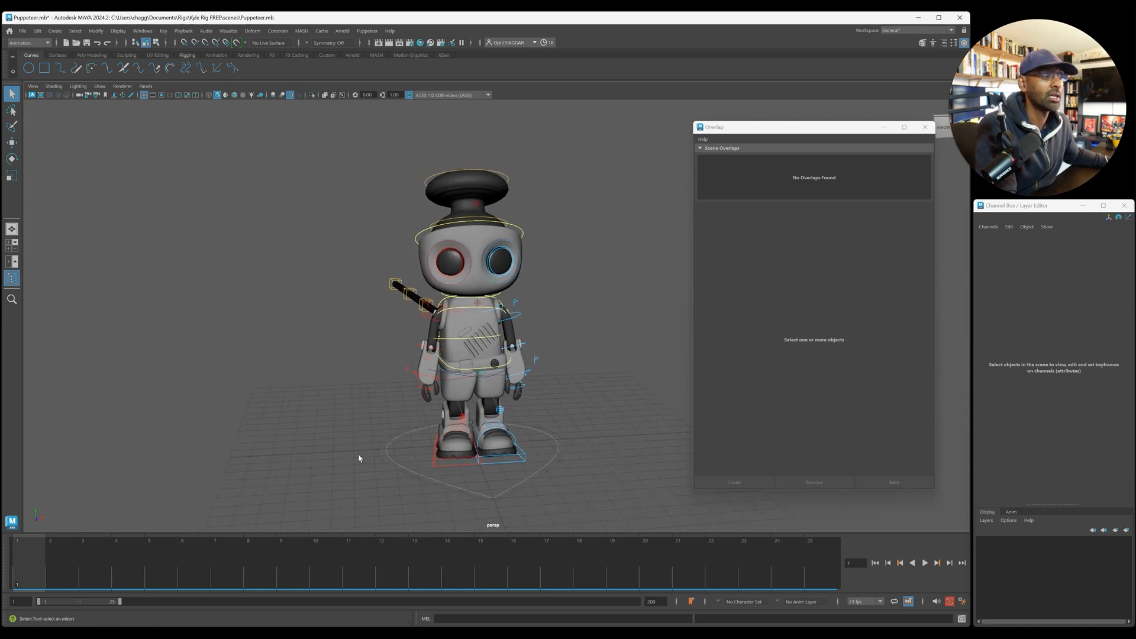
pyautogui.moveTo(380, 459)
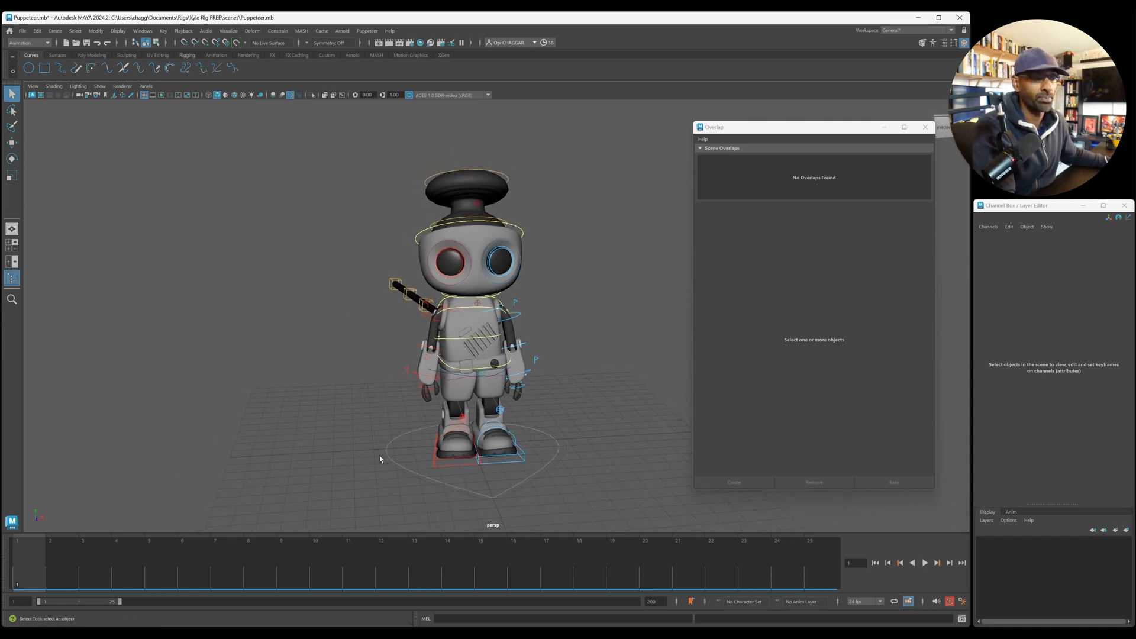
# Orbit the perspective view to see the robot from the side with its tail stretched out.
pyautogui.click(924, 564)
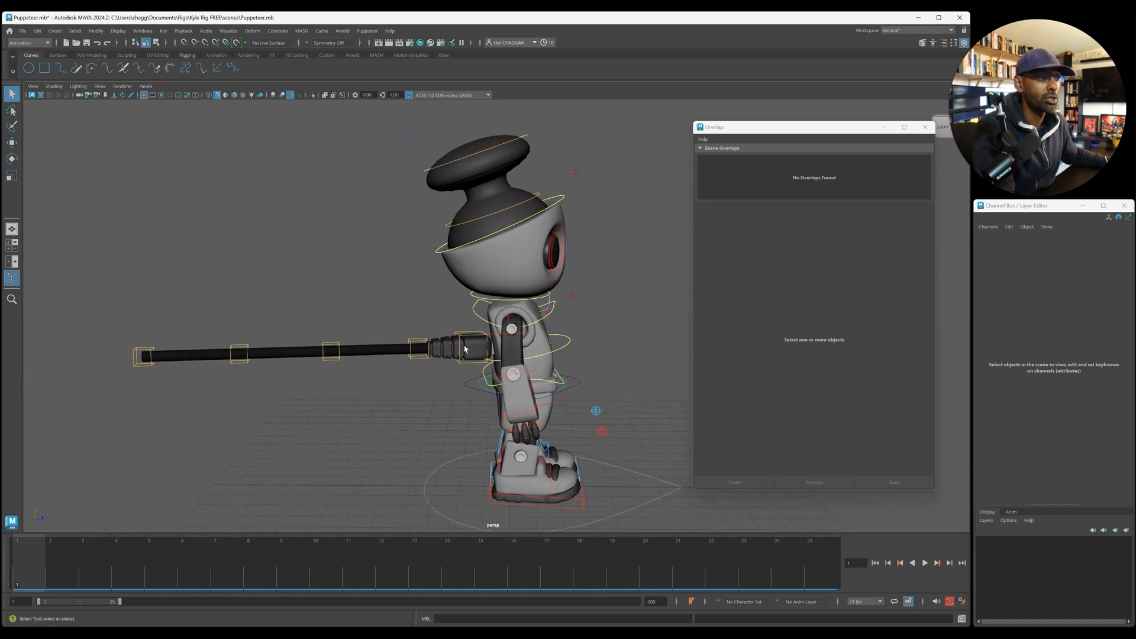
# Select the tail controls M_tail_ik_1_control through M_tail_ik_5_control from base to tip.
pyautogui.click(467, 348)
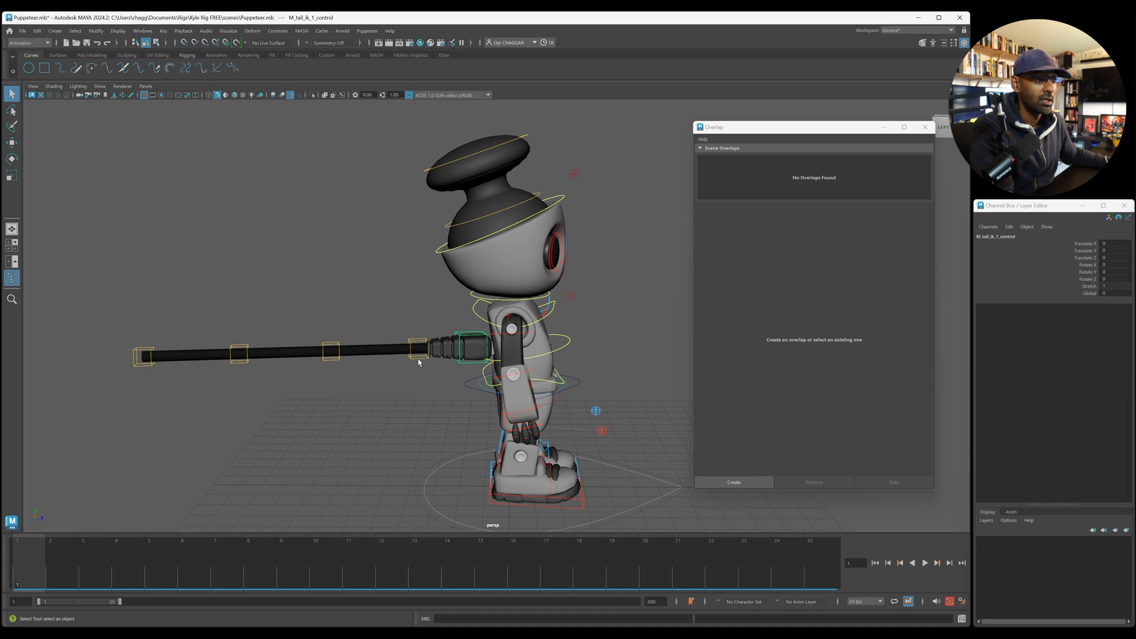
pyautogui.click(330, 351)
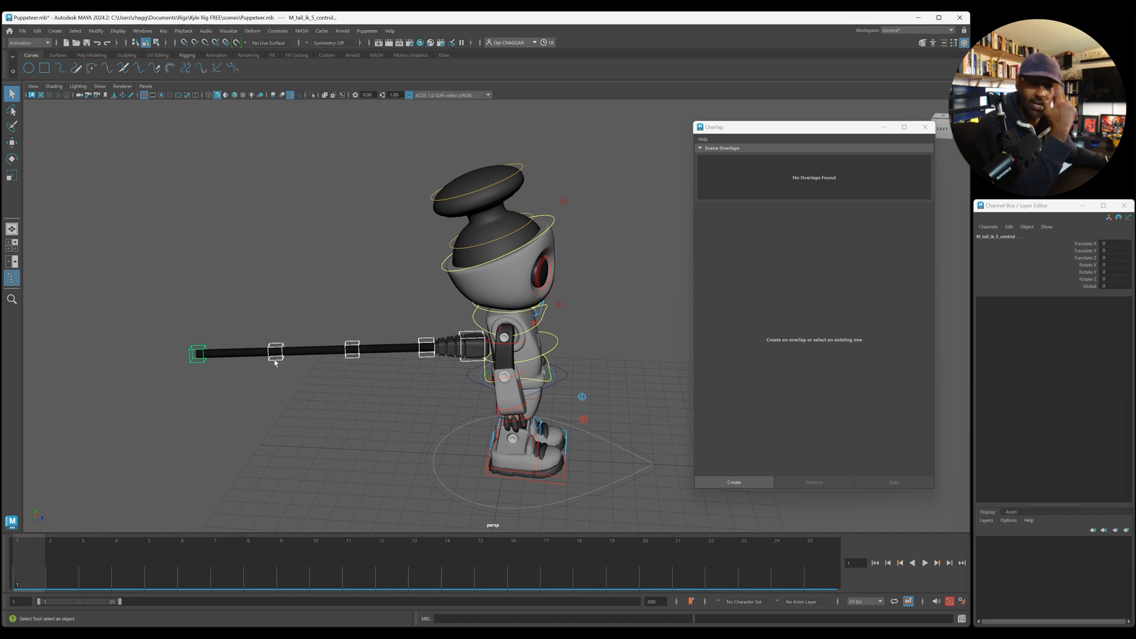
pyautogui.moveTo(366, 375)
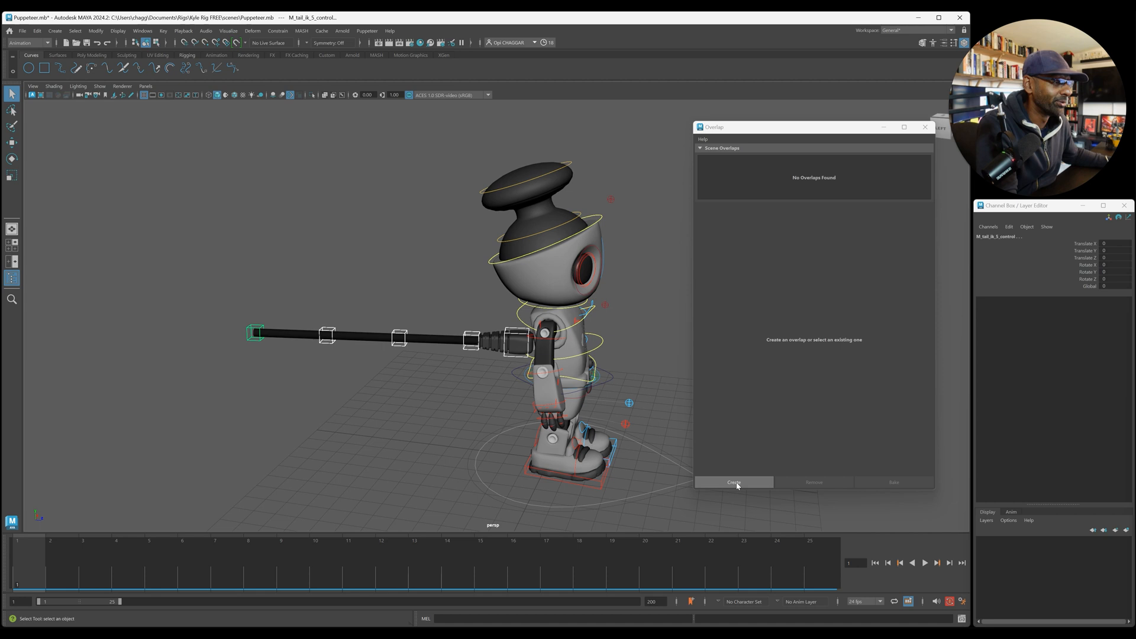
# Create an overlap on the selected tail controls and play the timeline to see it swing.
pyautogui.click(733, 481)
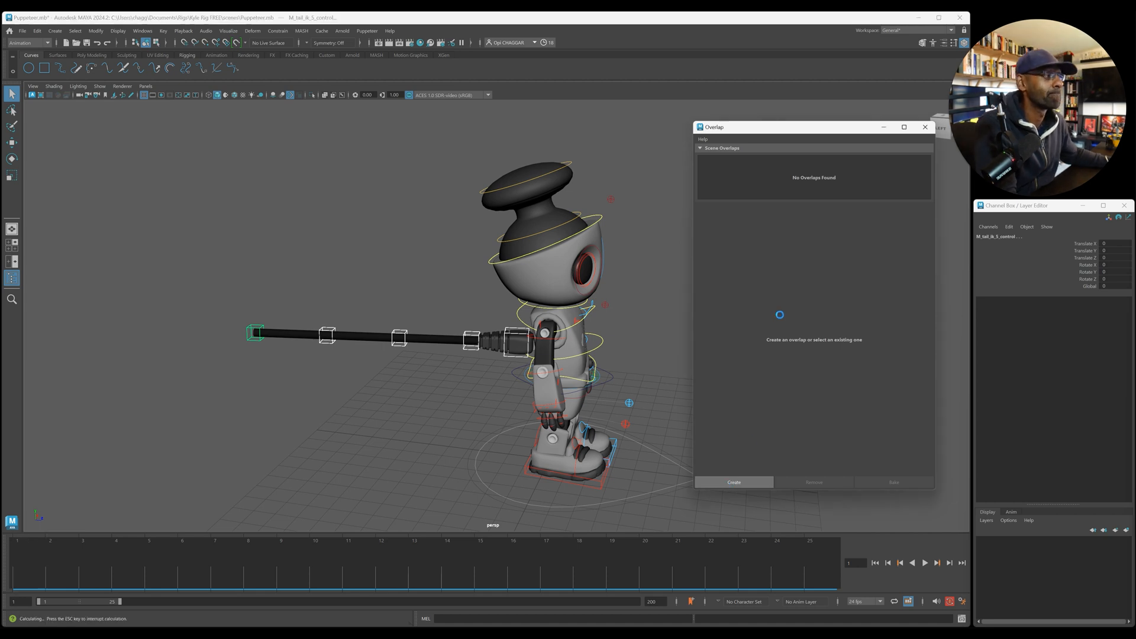
pyautogui.click(732, 482)
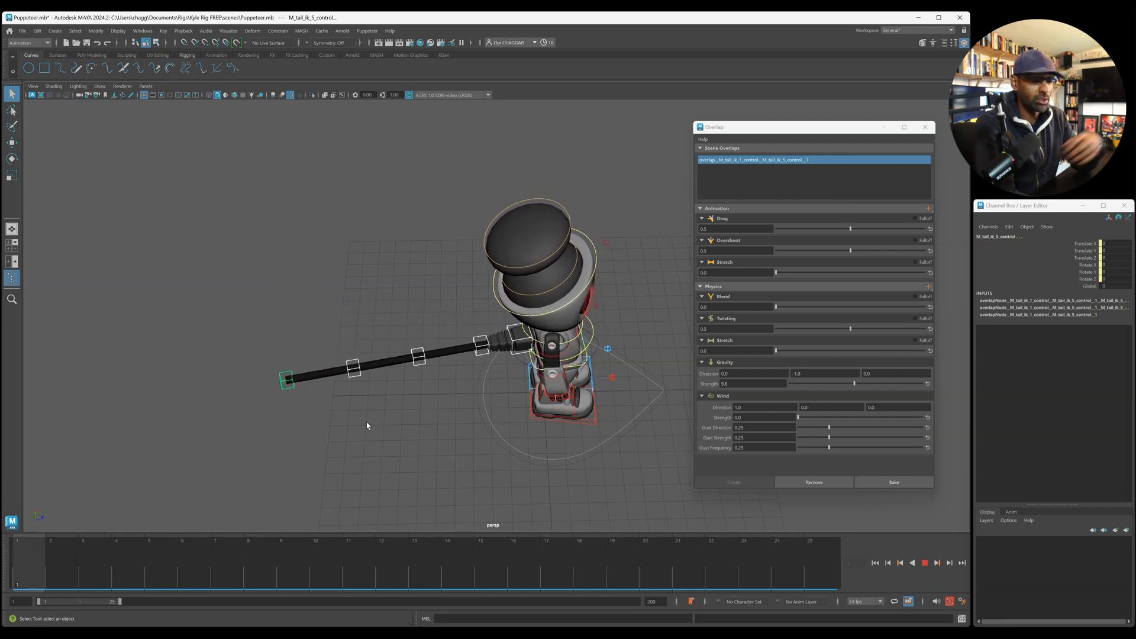
pyautogui.click(712, 539)
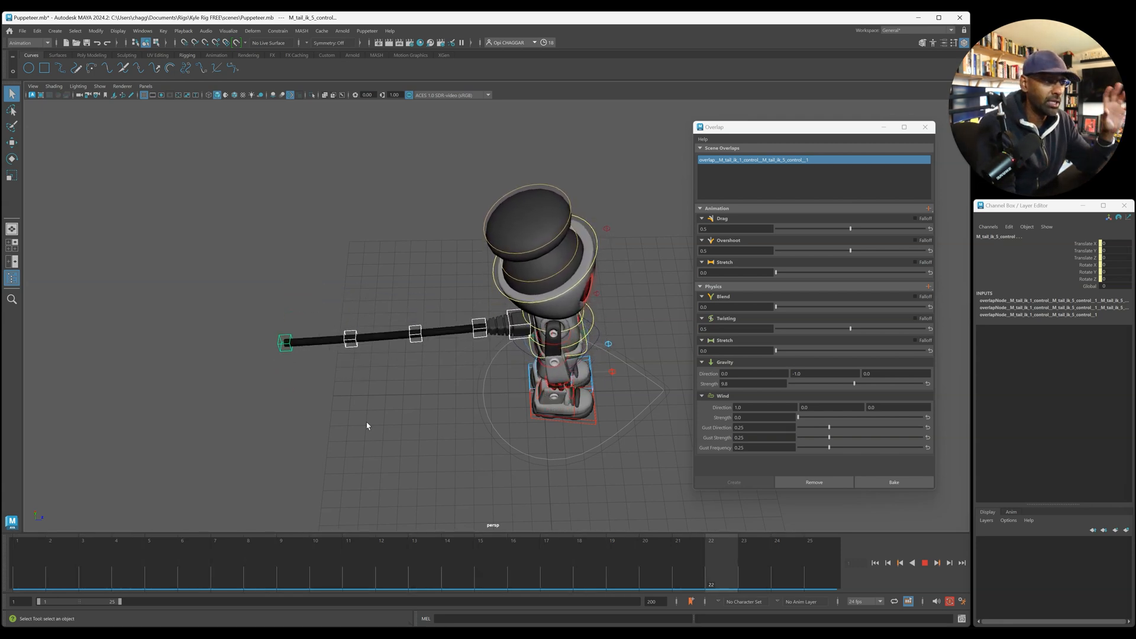
pyautogui.click(644, 550)
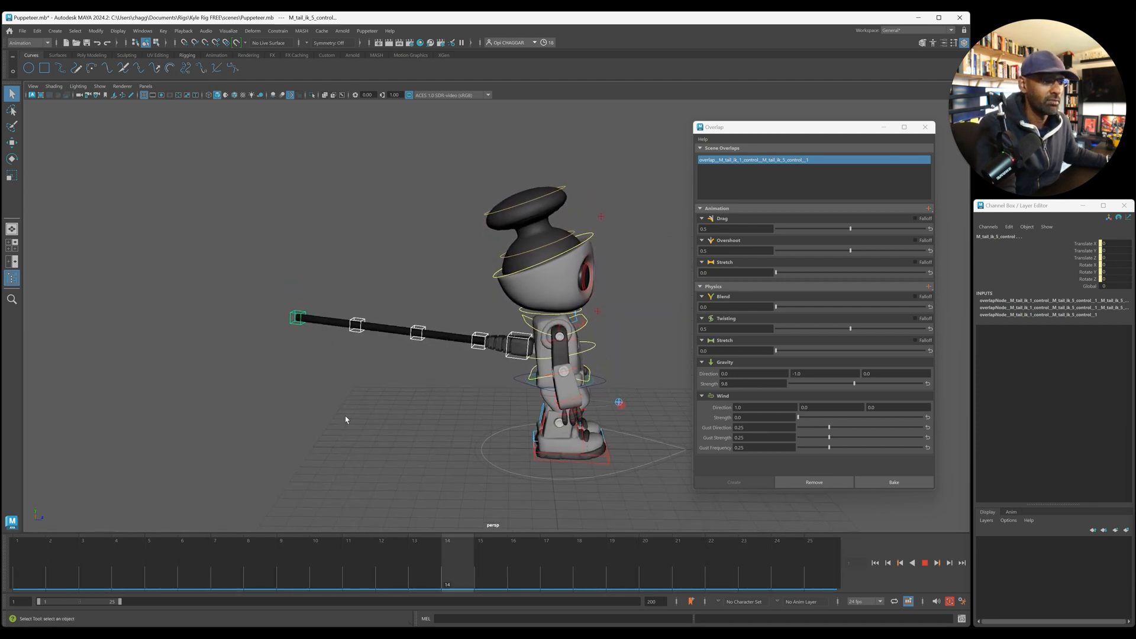
pyautogui.click(925, 563)
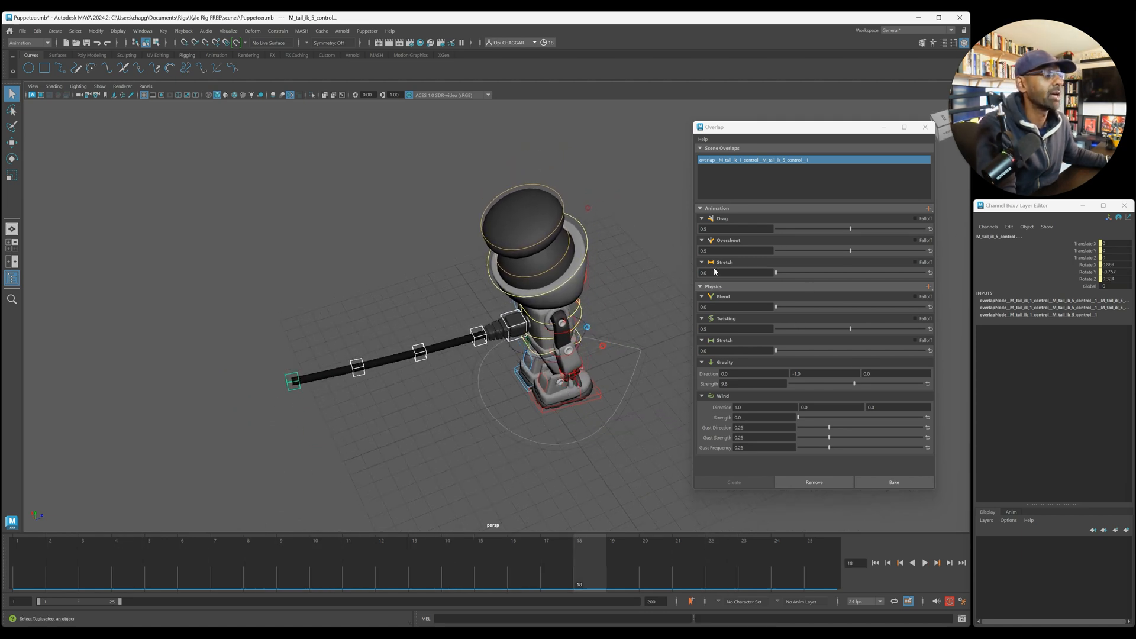
# Adjust the overlap's Drag slider to about 0.78 so the tail trails further behind.
pyautogui.click(925, 562)
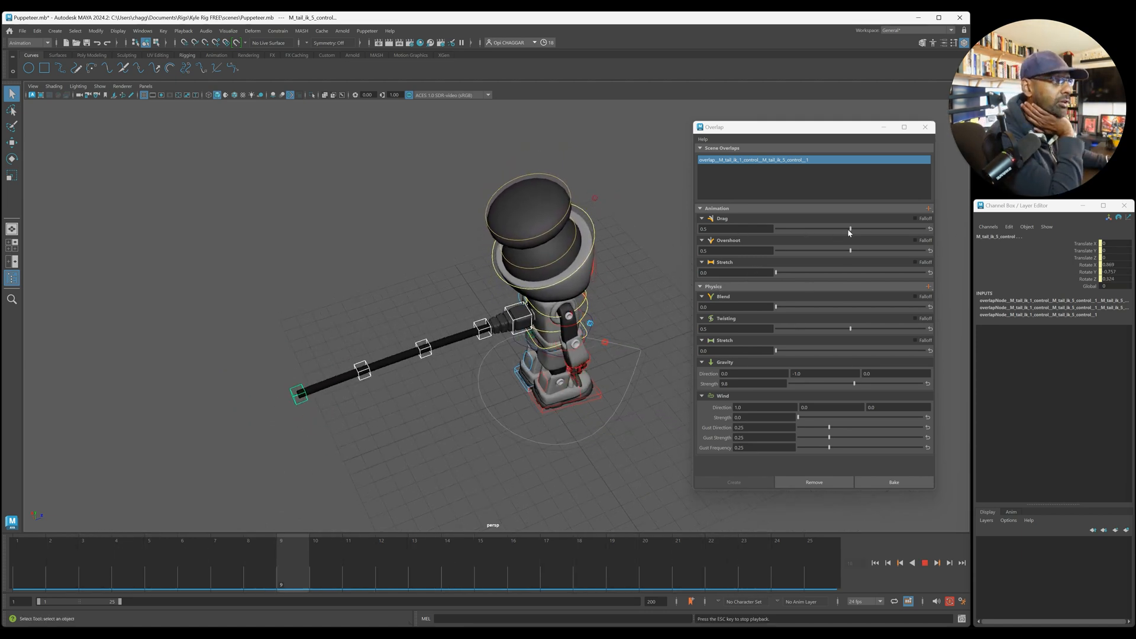
pyautogui.click(127, 563)
pyautogui.write('-1')
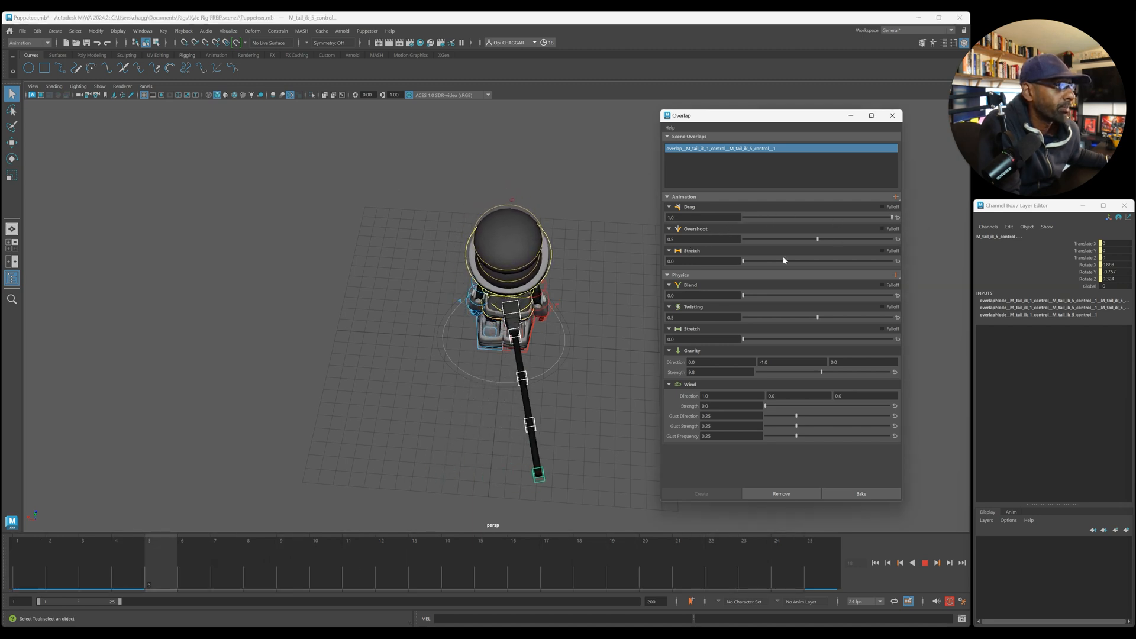
pyautogui.moveTo(891, 218); pyautogui.dragTo(859, 217)
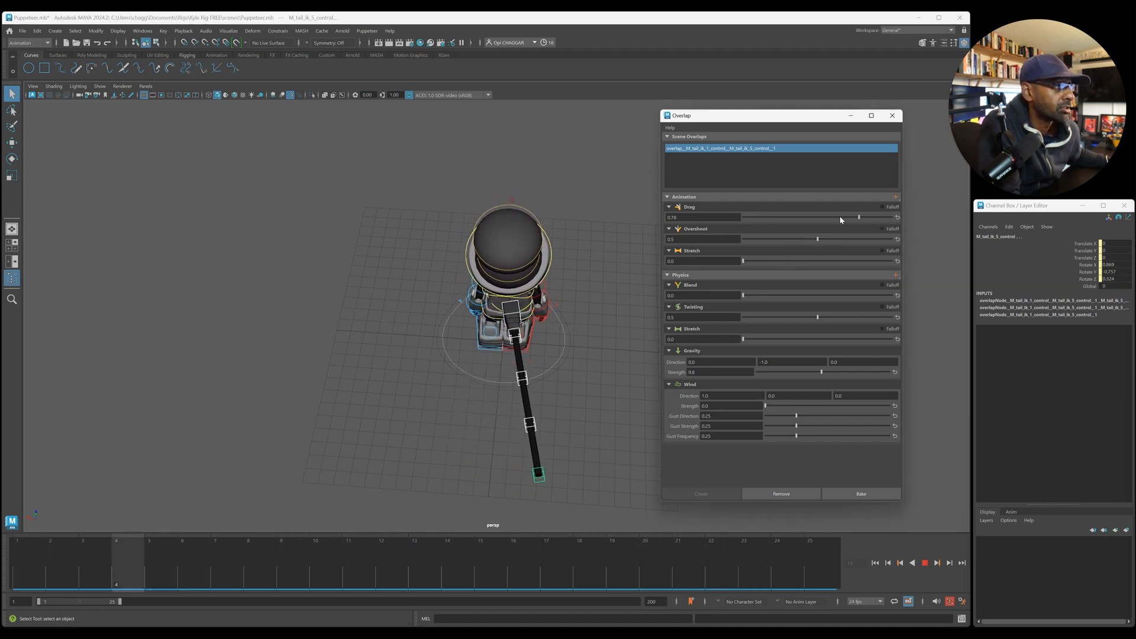
pyautogui.moveTo(860, 218); pyautogui.dragTo(806, 217)
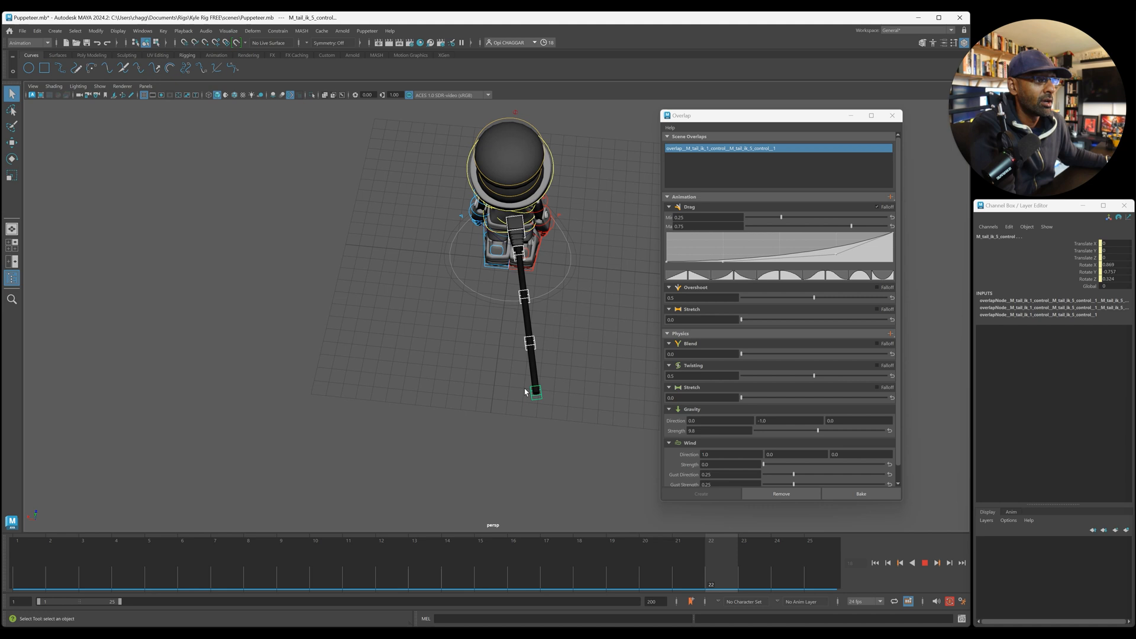
# Enable Drag falloff from 0.25 to 0.75 on an ease curve and raise Overshoot to about 1.0.
pyautogui.click(644, 584)
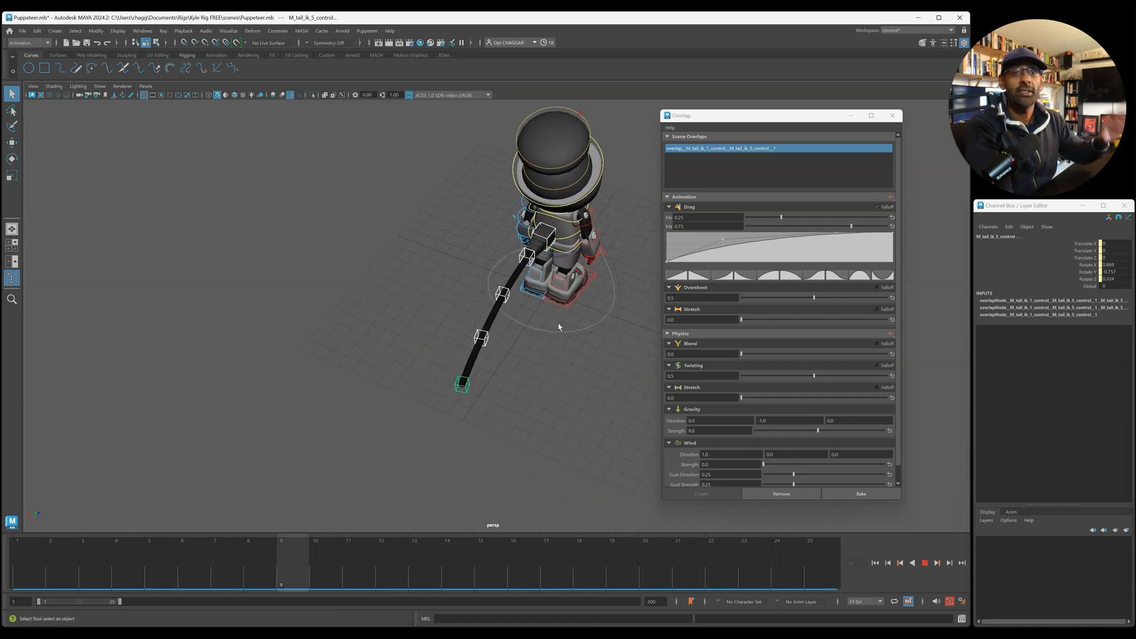
pyautogui.moveTo(282, 569); pyautogui.dragTo(149, 569)
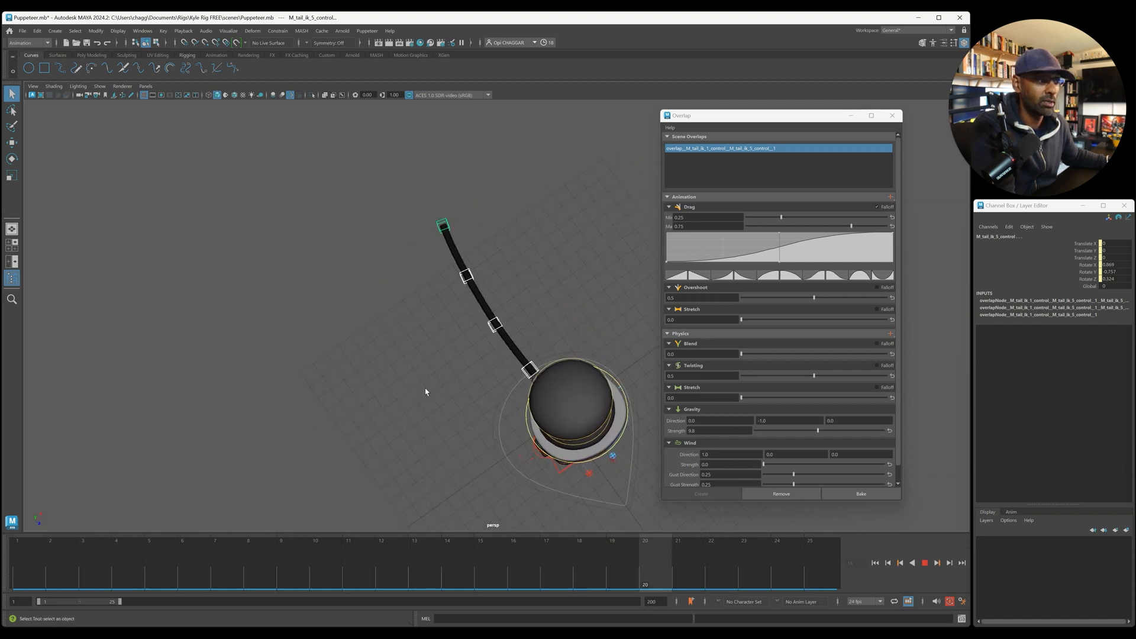
pyautogui.click(612, 541)
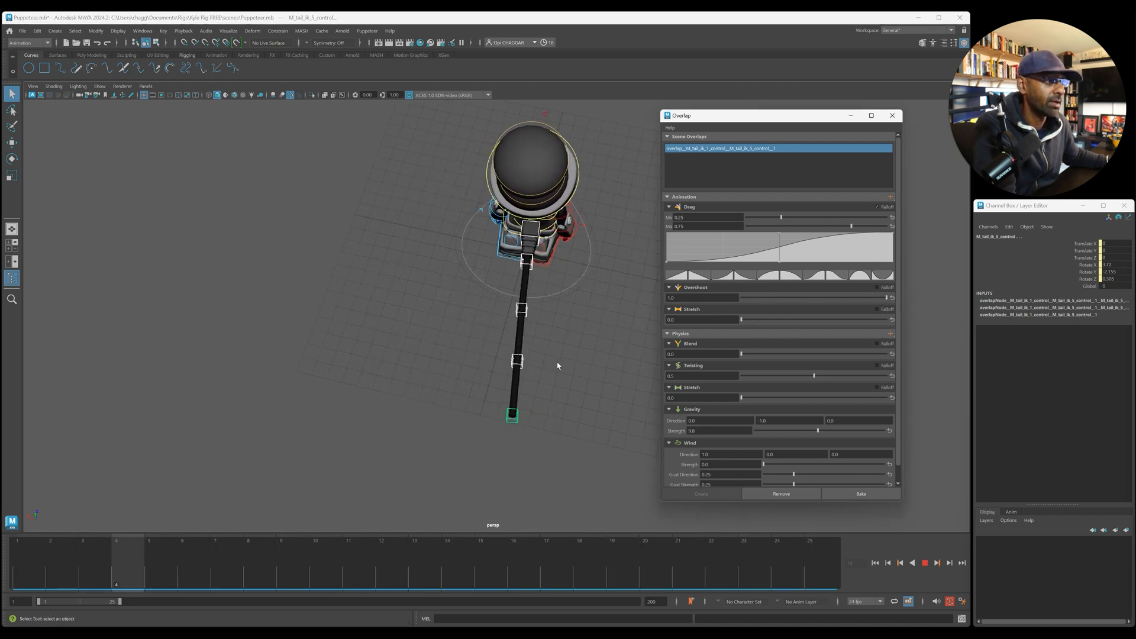
# Enable Overshoot falloff from 0.25 to 0.75 using the arch preset peaking mid-chain.
pyautogui.moveTo(908, 298); pyautogui.dragTo(823, 298)
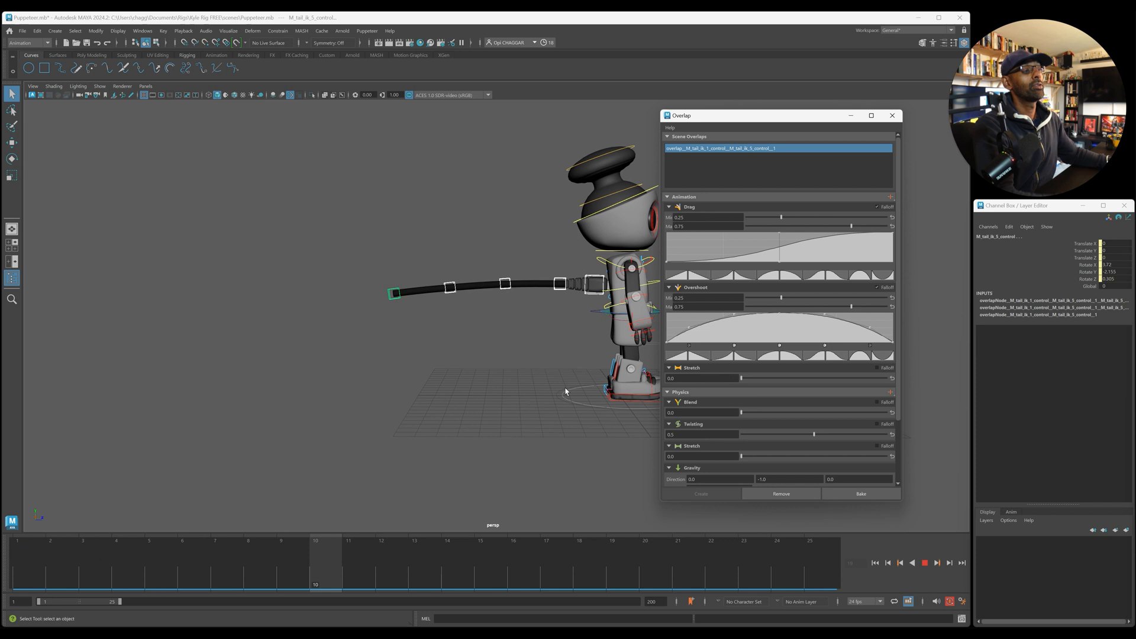
pyautogui.click(216, 573)
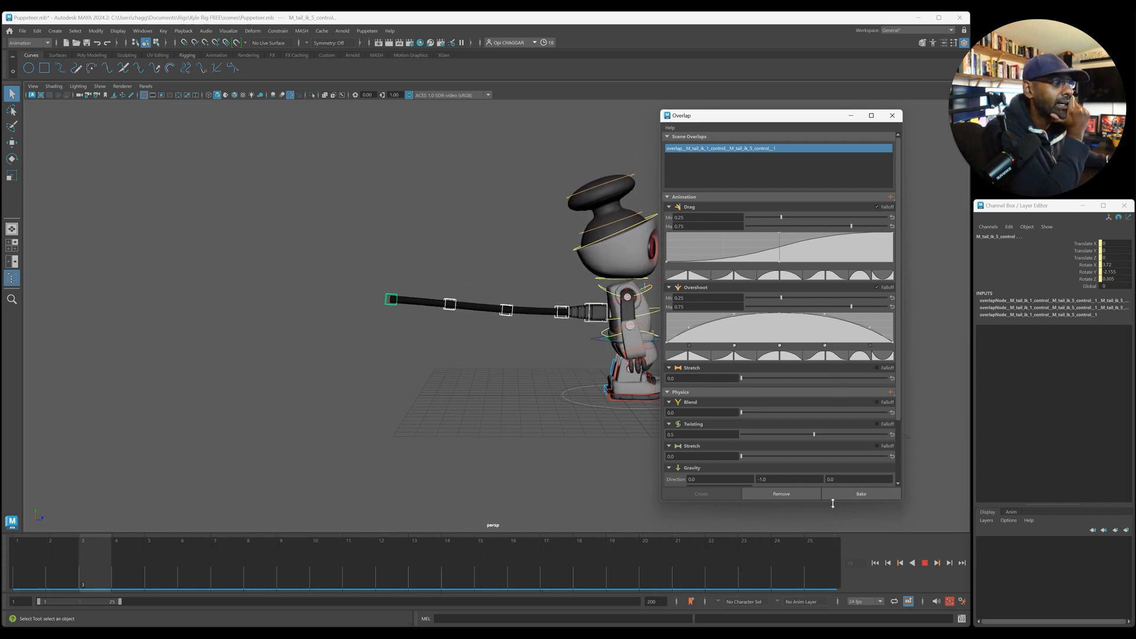
pyautogui.scroll(-3)
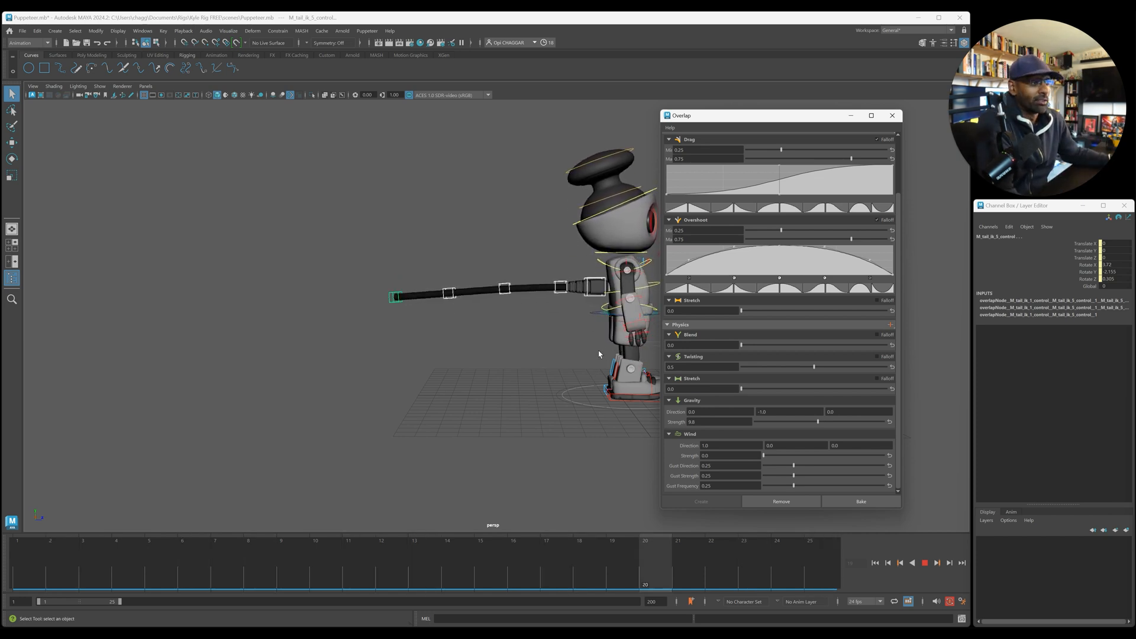
pyautogui.click(610, 585)
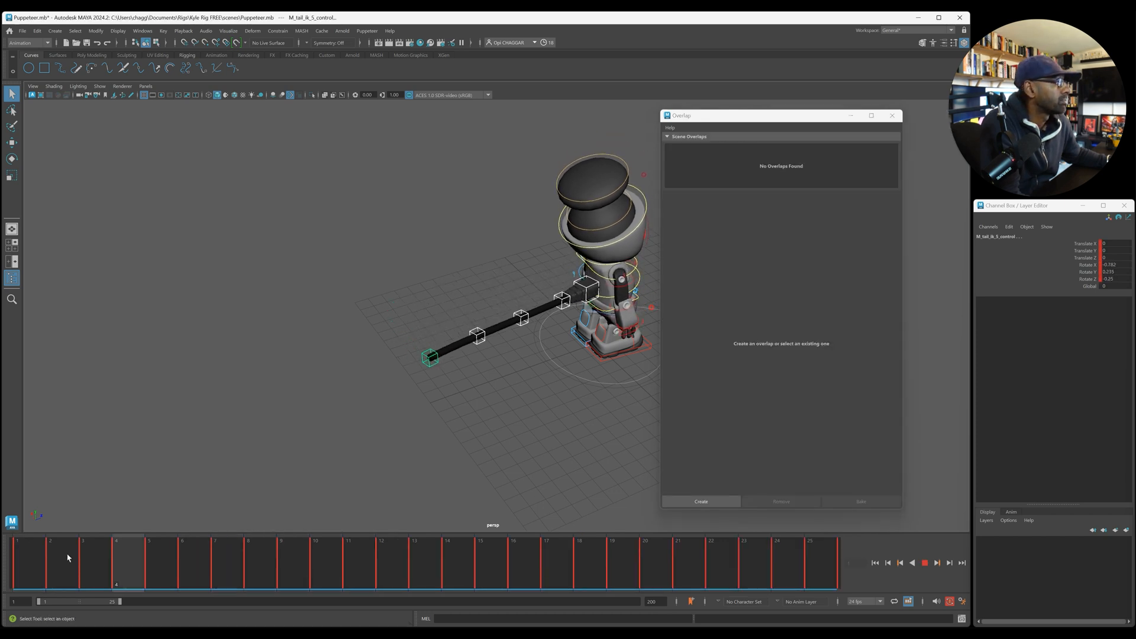
# Bake the tail overlap to keyframes on every frame and check the keyed motion on the timeline.
pyautogui.click(924, 564)
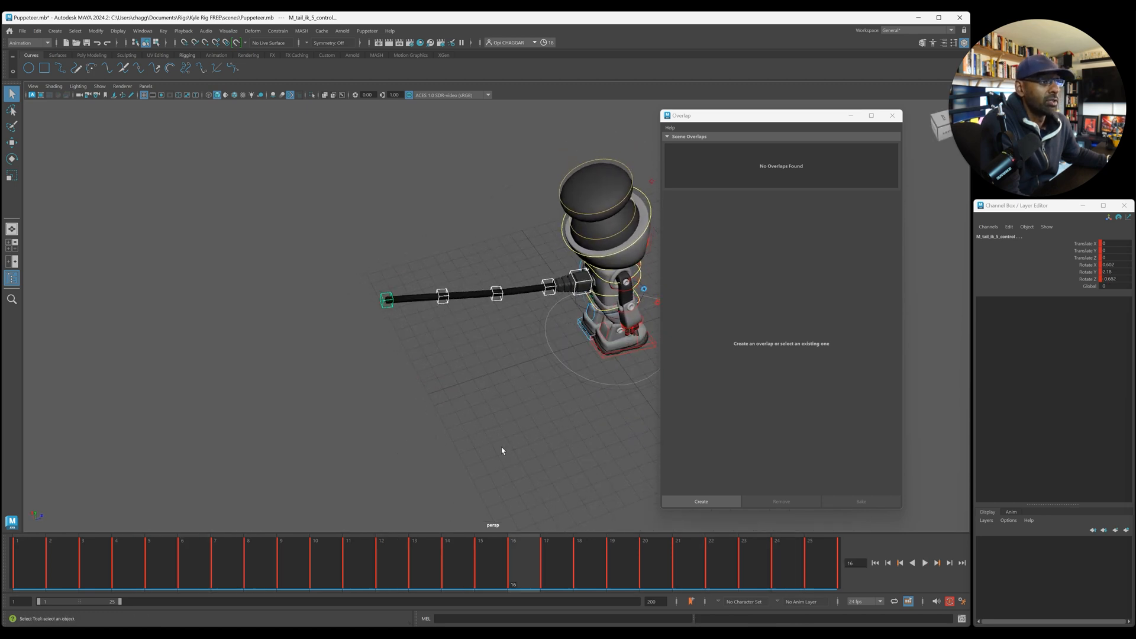
pyautogui.click(700, 501)
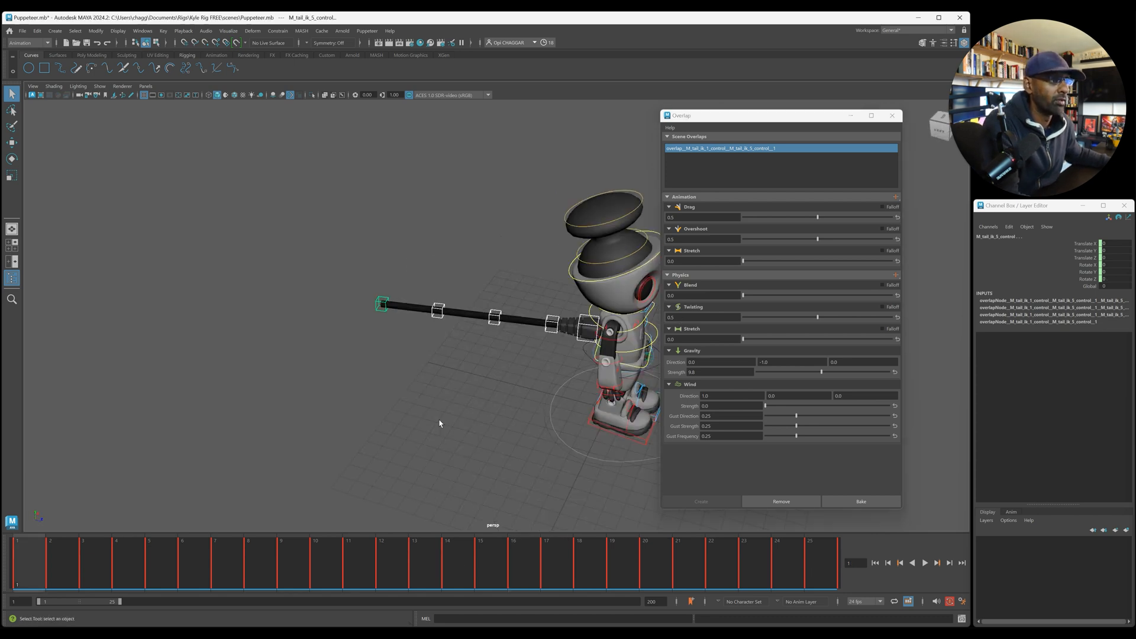
# Create a new default-settings overlap on the already keyed tail controls.
pyautogui.click(925, 564)
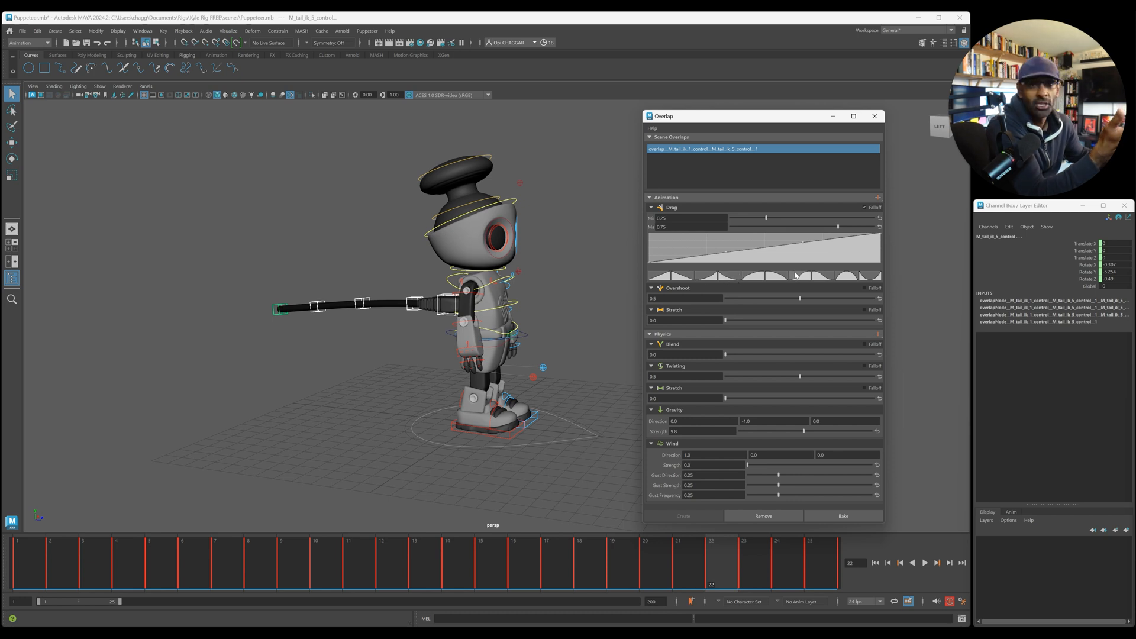
pyautogui.moveTo(726, 344)
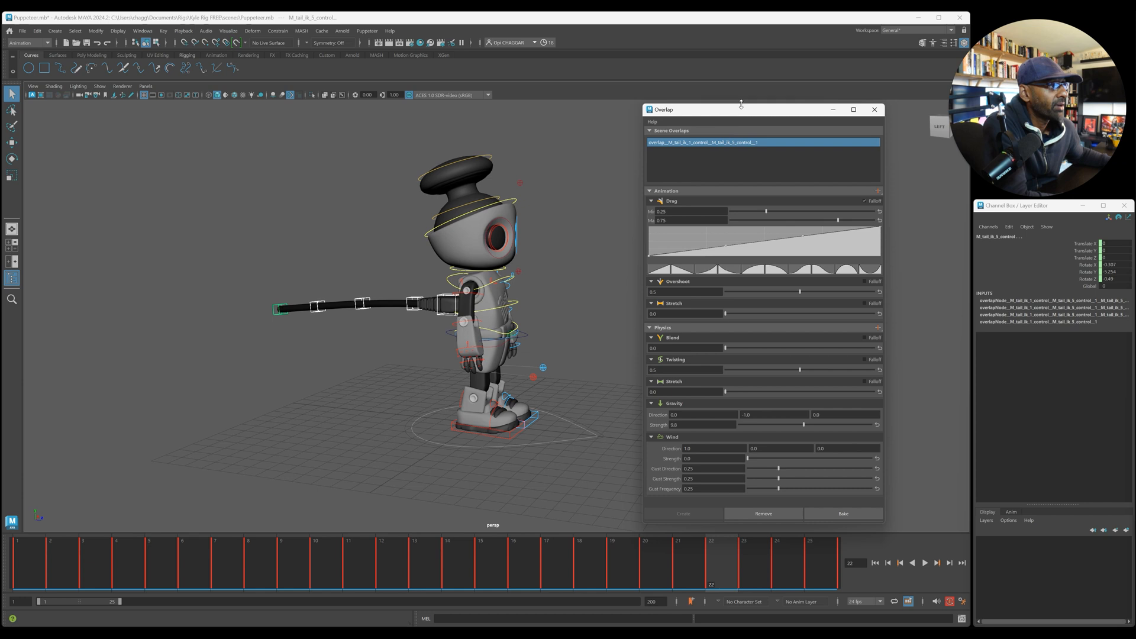
# Set the new overlap's Drag falloff to a linear ramp from 0.25 to 0.75 along the tail.
pyautogui.moveTo(741, 109); pyautogui.dragTo(740, 111)
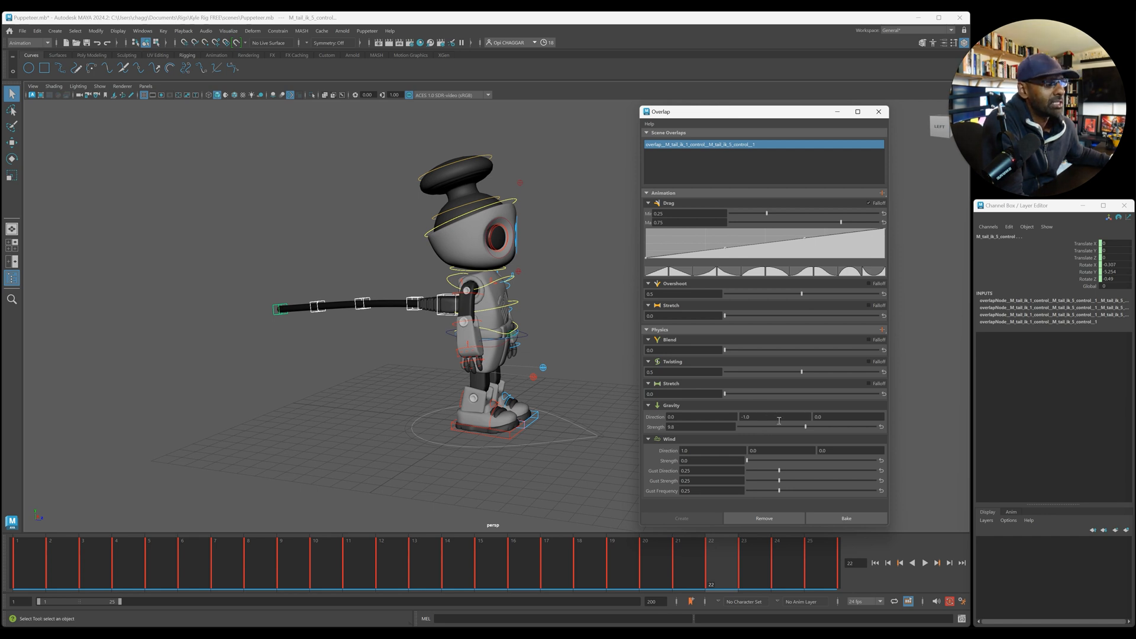
pyautogui.moveTo(745, 392)
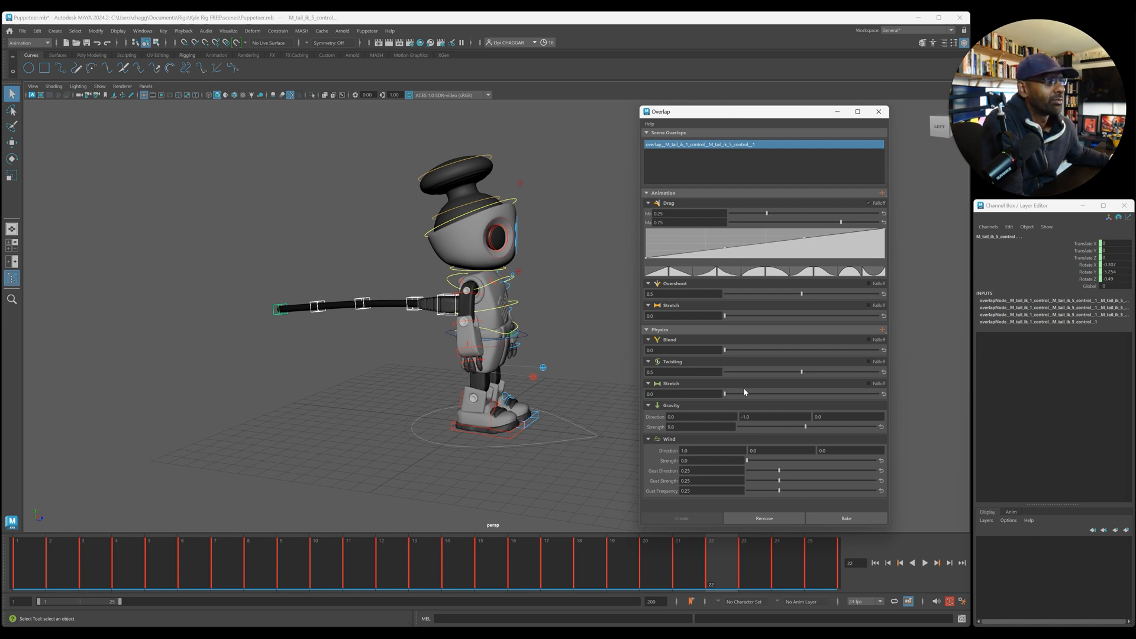
pyautogui.moveTo(399, 326)
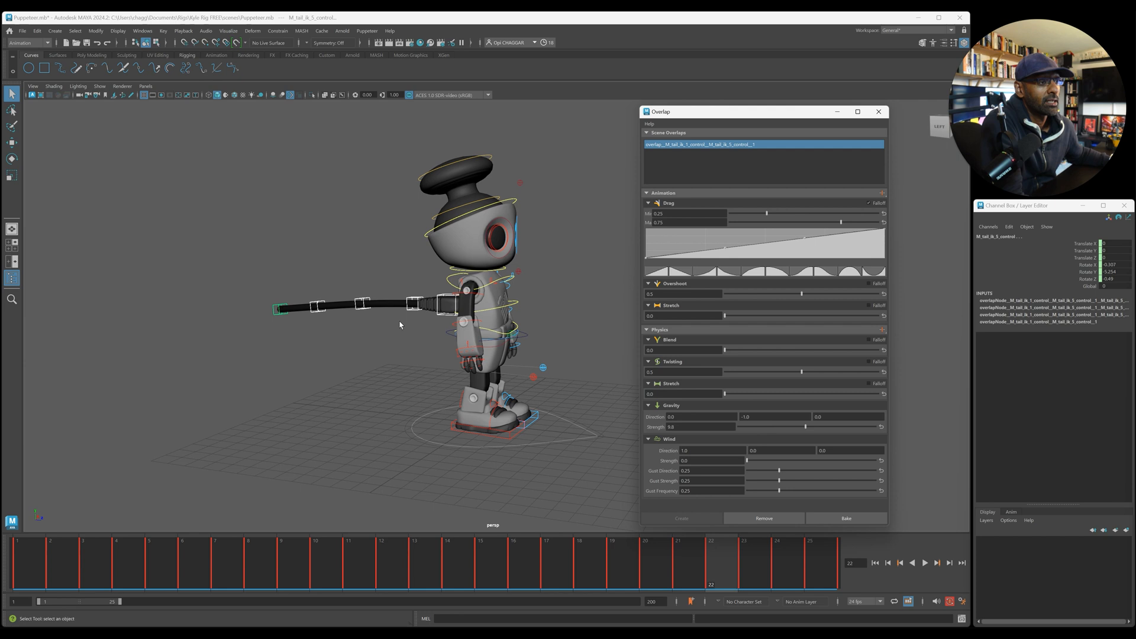
pyautogui.moveTo(621, 463)
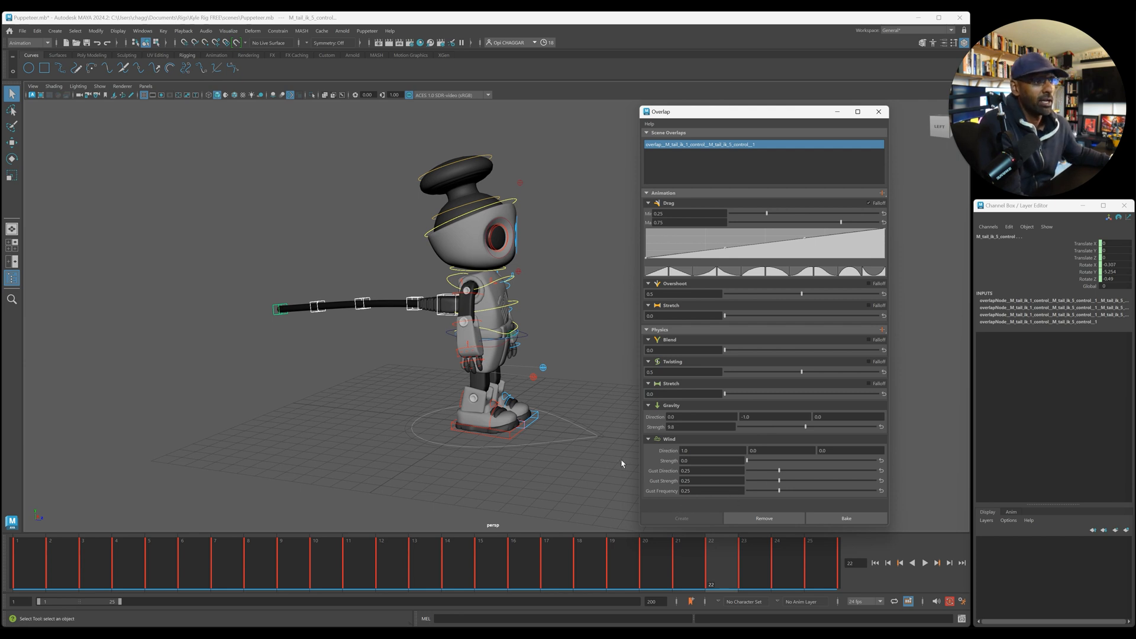
pyautogui.moveTo(619, 458)
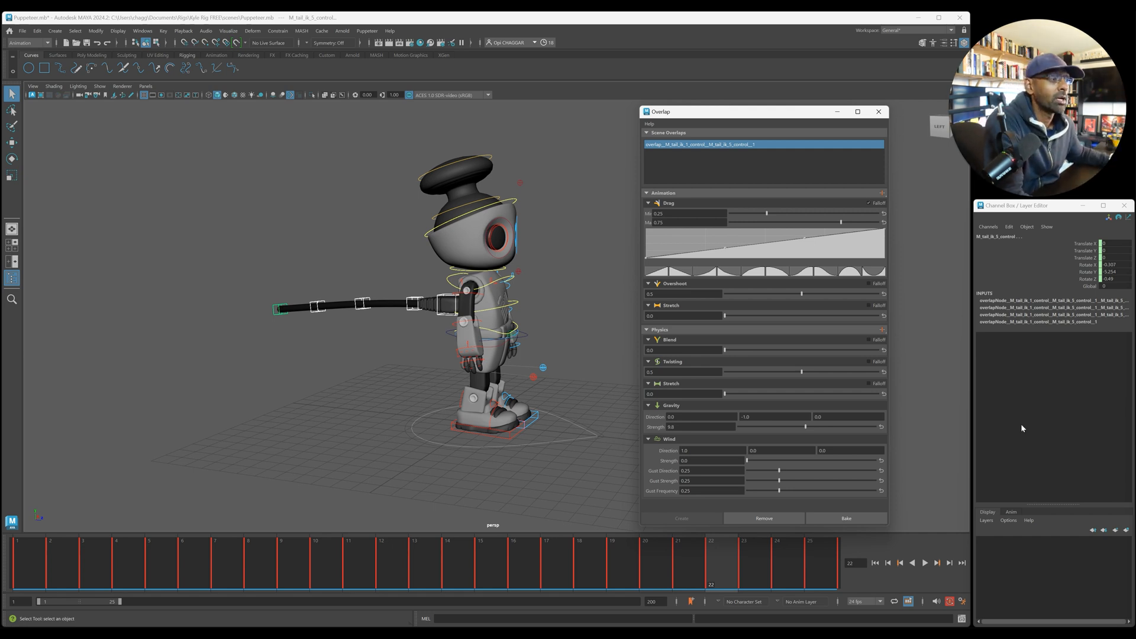
pyautogui.moveTo(973, 421)
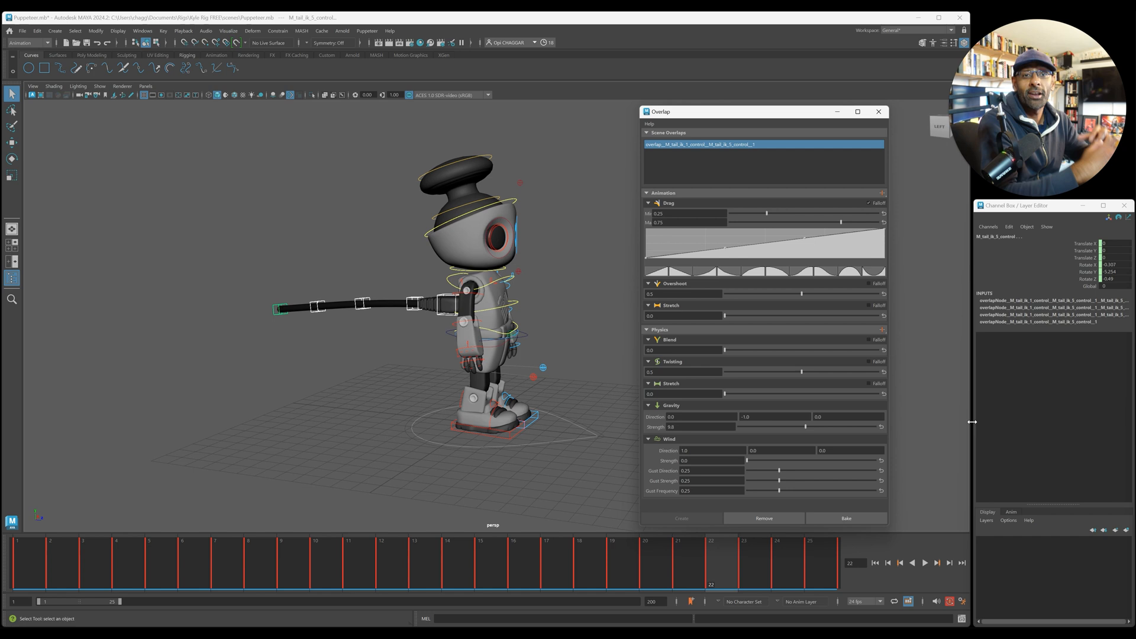